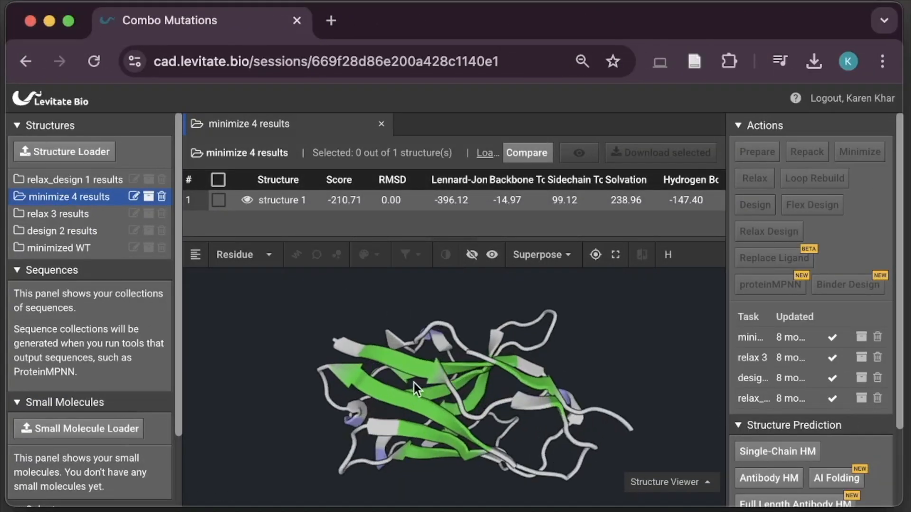
Submit a relax design job with 10 repeats on structure 1 of minimize 4.
left_click(218, 200)
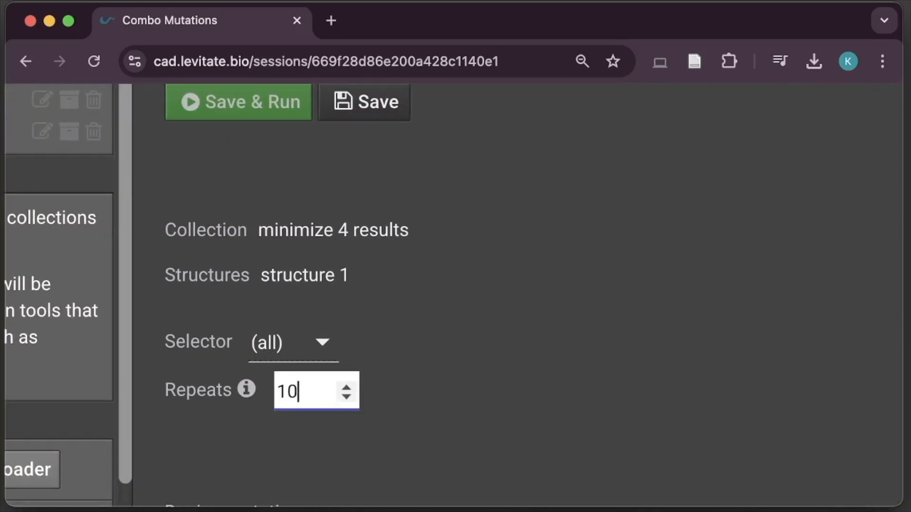
left_click(237, 102)
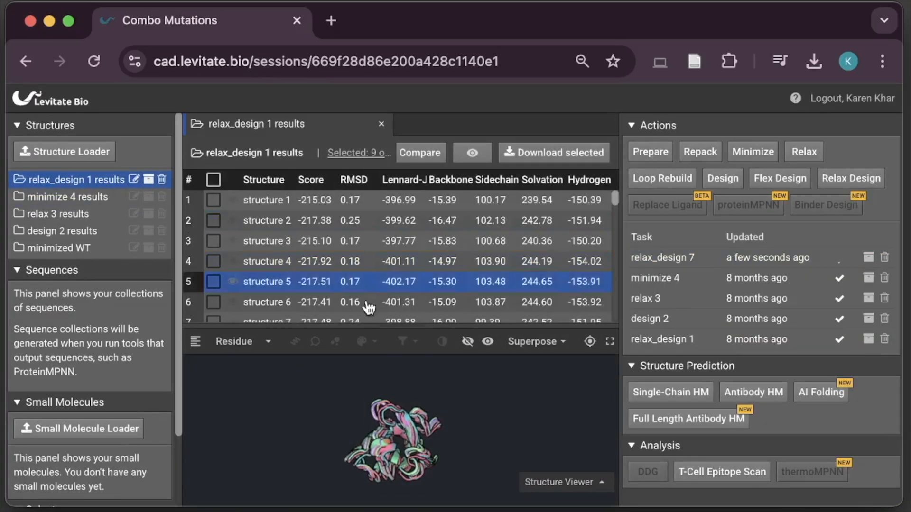
left_click(566, 482)
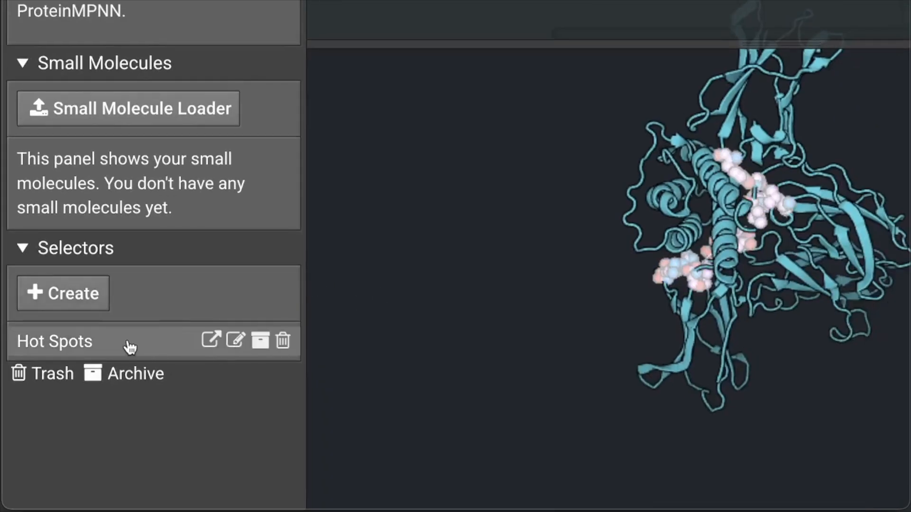
Show the Hot Spots residues on the receptor and start a binder design setup.
left_click(413, 77)
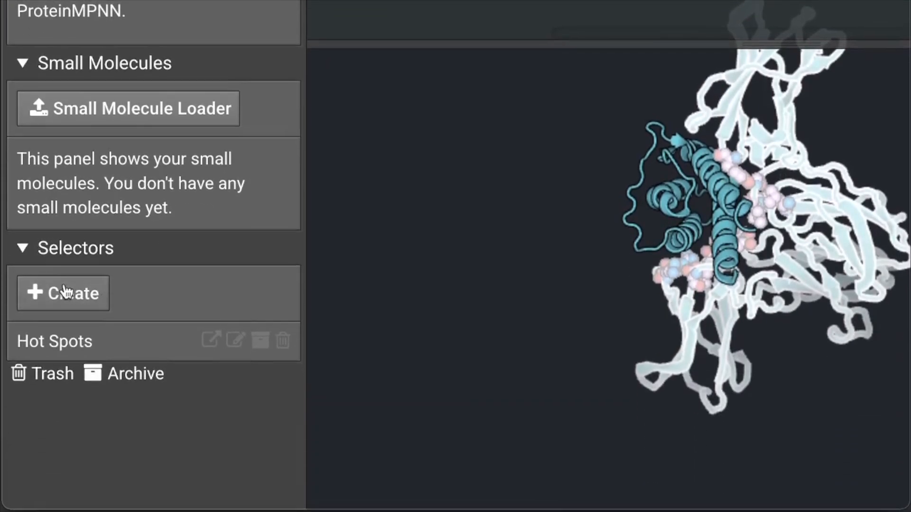
left_click(63, 294)
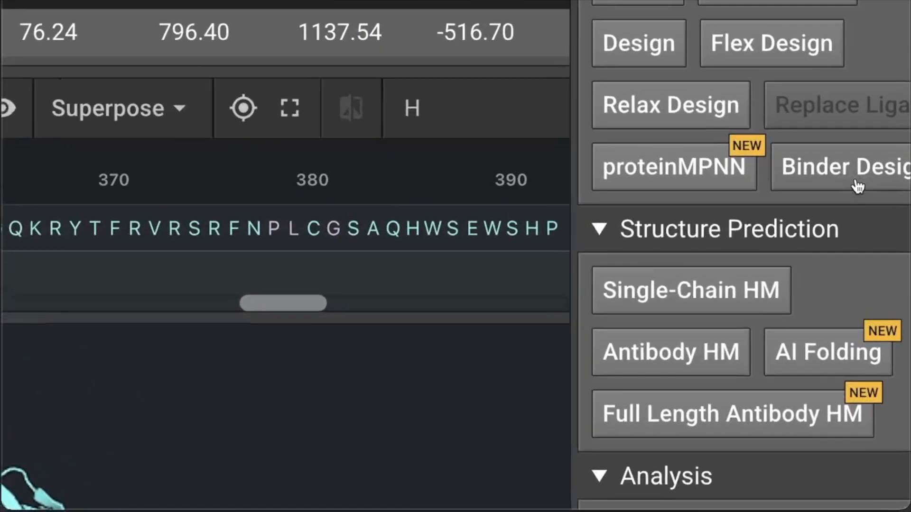
left_click(843, 167)
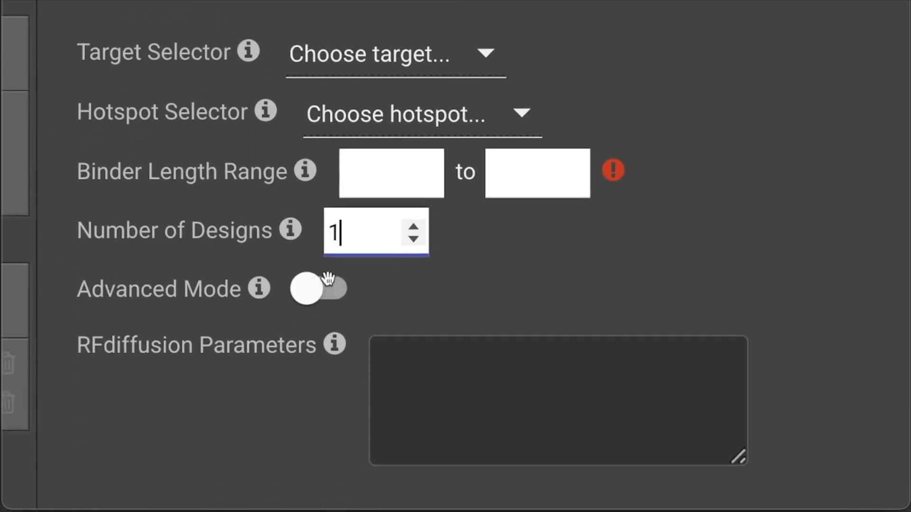
Target the Receptor with Hot Spots as hotspots and a binder length of 150.
left_click(366, 53)
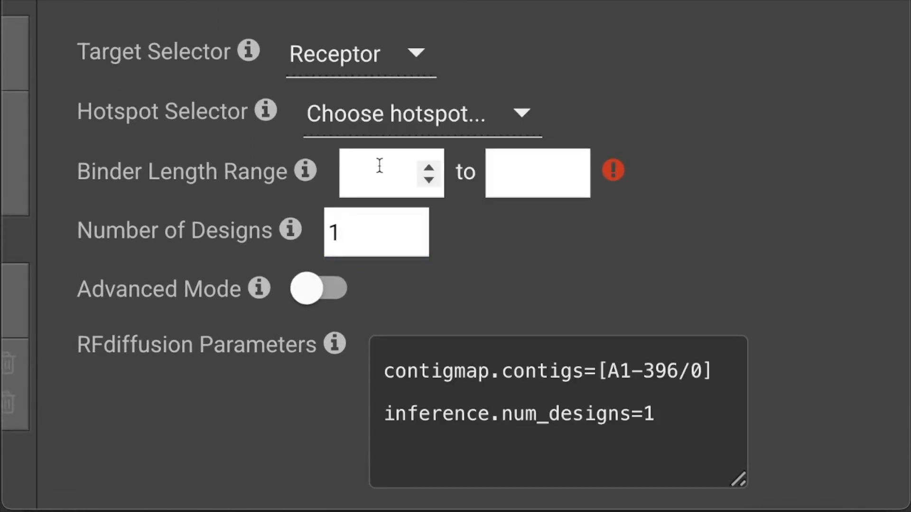
left_click(422, 112)
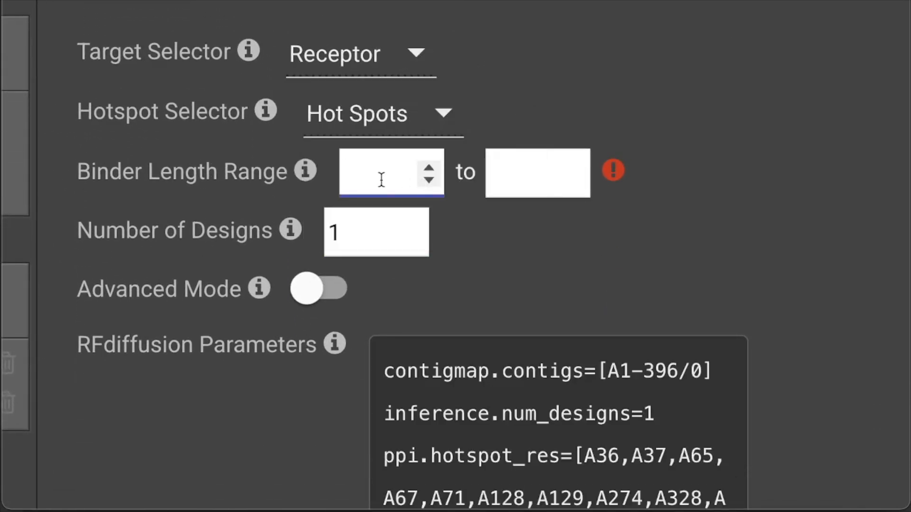
type("150")
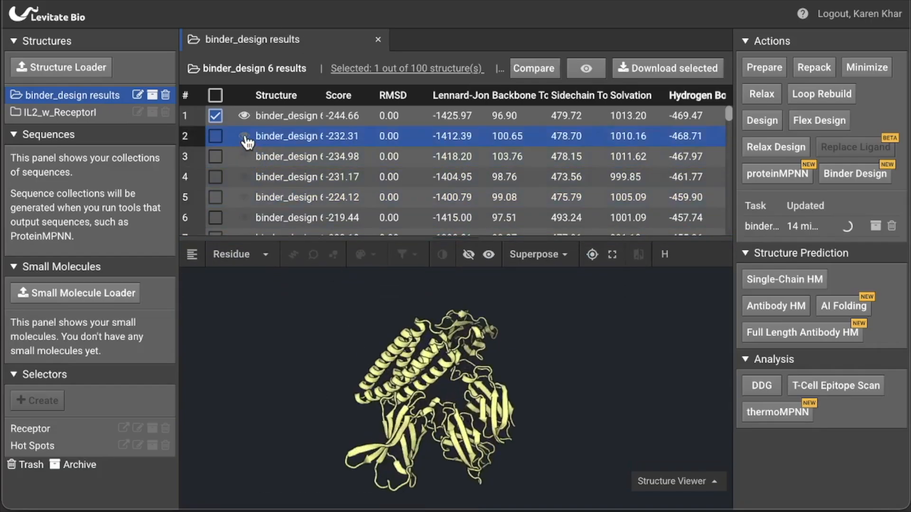
Run ProteinMPNN on a chosen binder design structure, adjusting the number of designs.
left_click(244, 135)
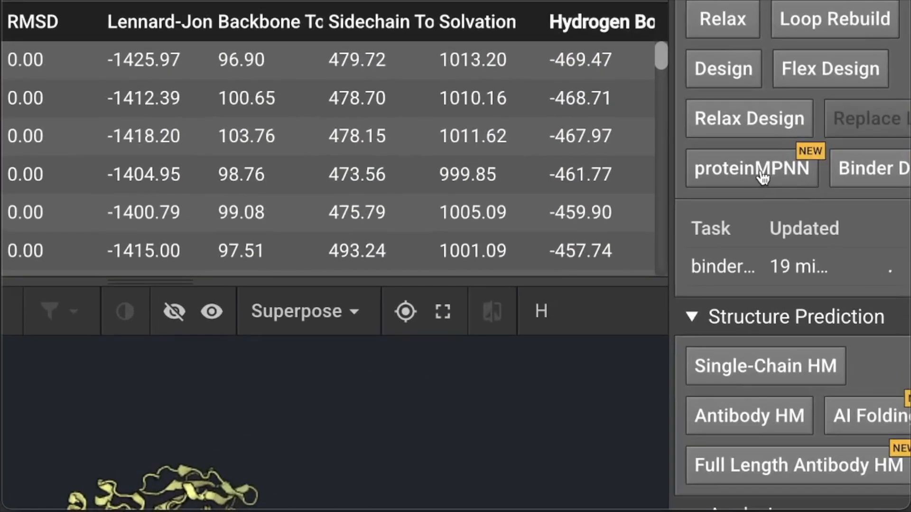
left_click(751, 167)
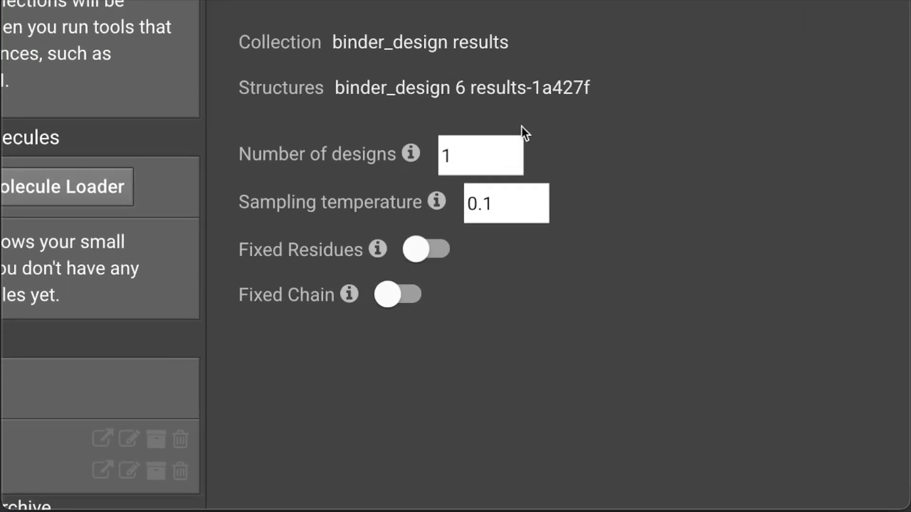
left_click(398, 294)
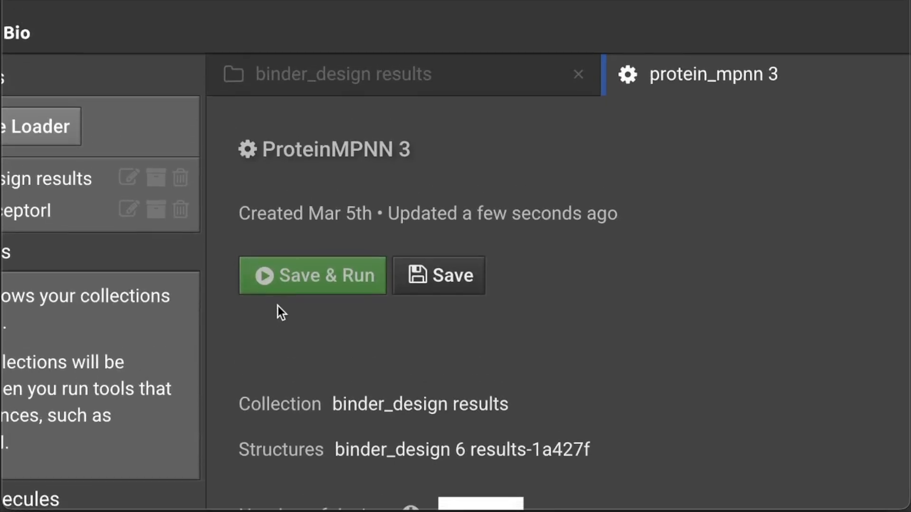
left_click(313, 275)
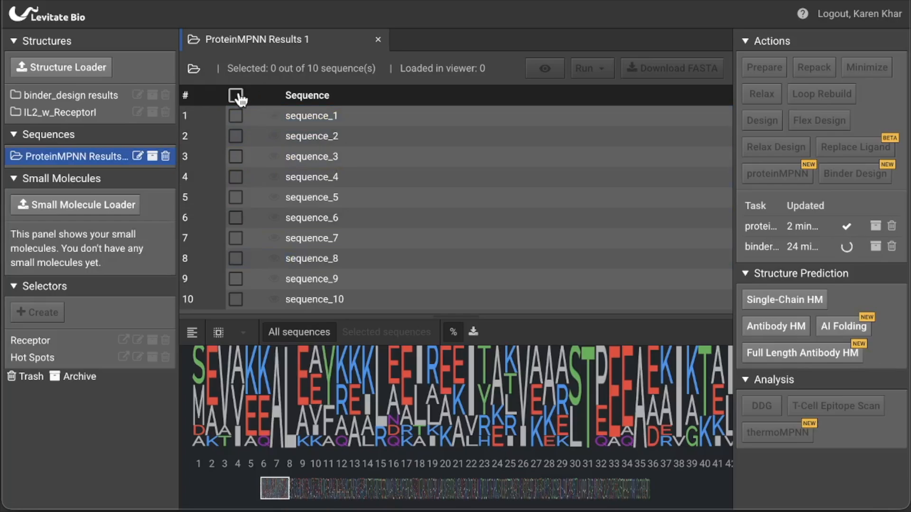
Fold all ten ProteinMPNN sequences with AlphaFold2 (Monomer).
left_click(236, 95)
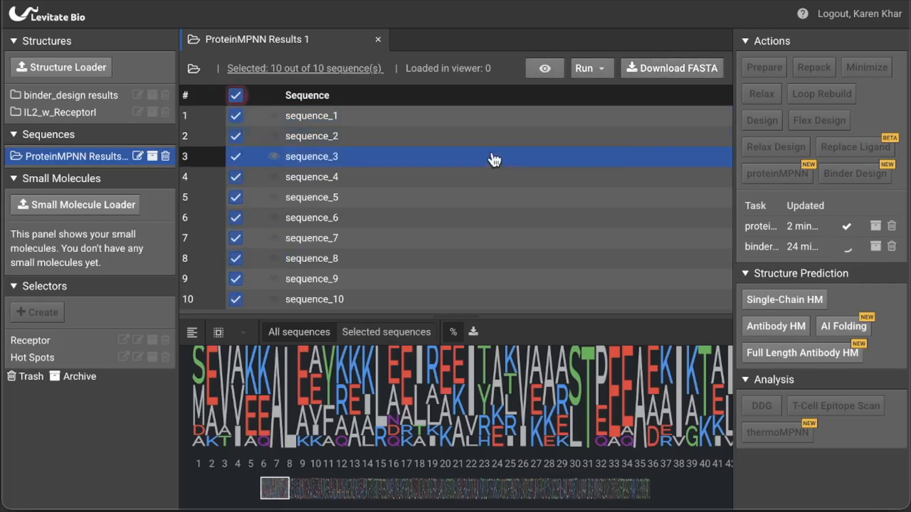
left_click(591, 68)
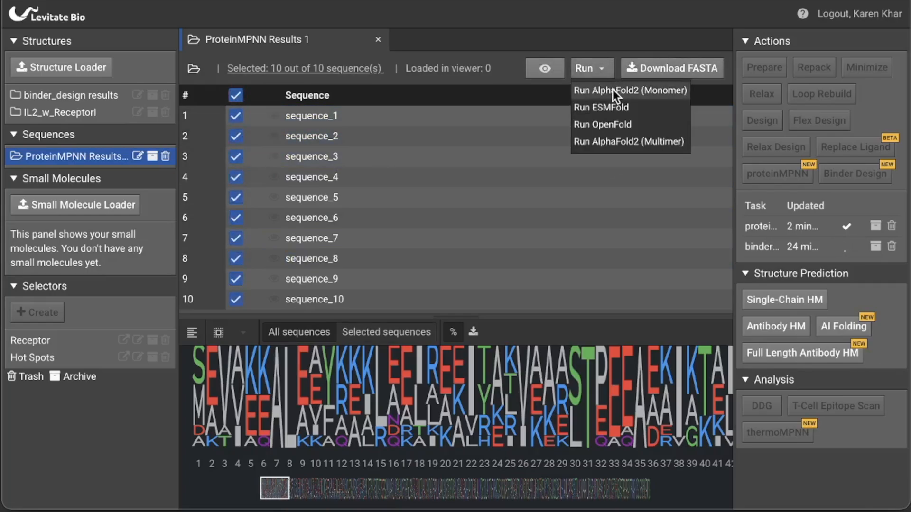
left_click(628, 90)
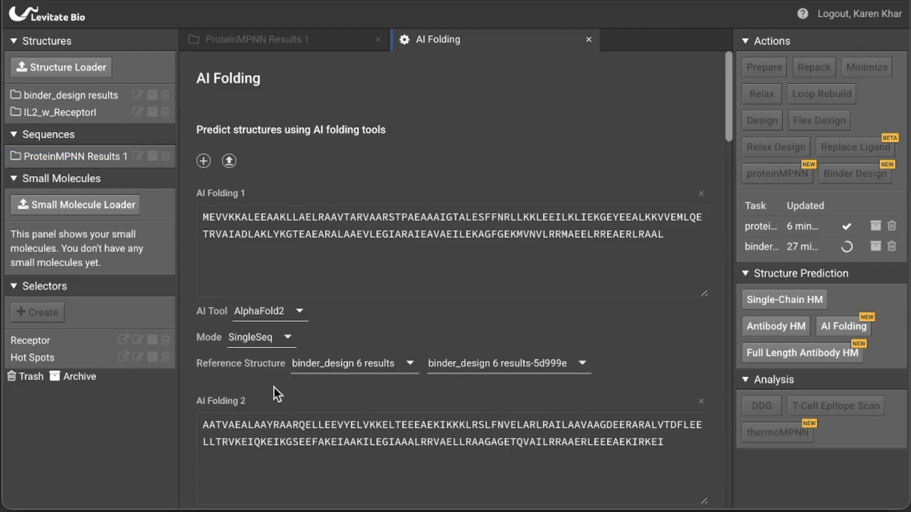
scroll("down", 3)
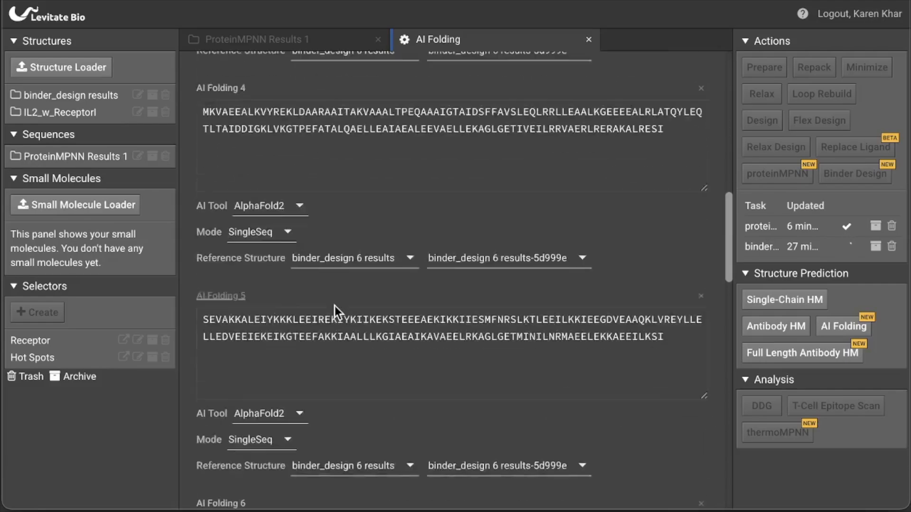
scroll("down", 3)
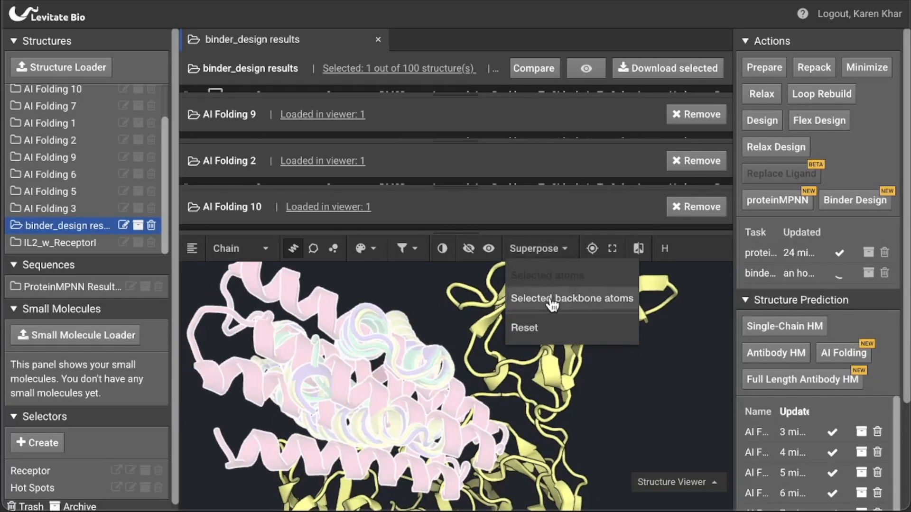
Superpose the AI-folded binders on the design using selected backbone atoms.
left_click(570, 298)
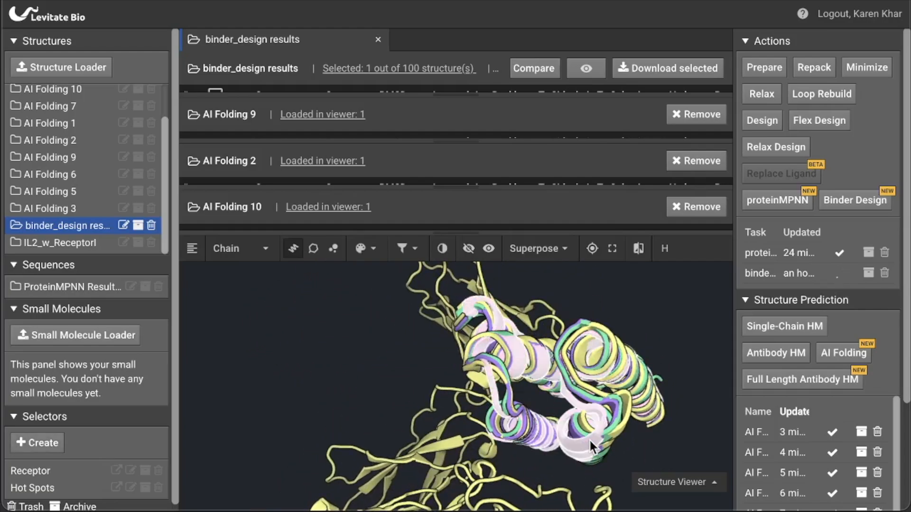
left_click(192, 248)
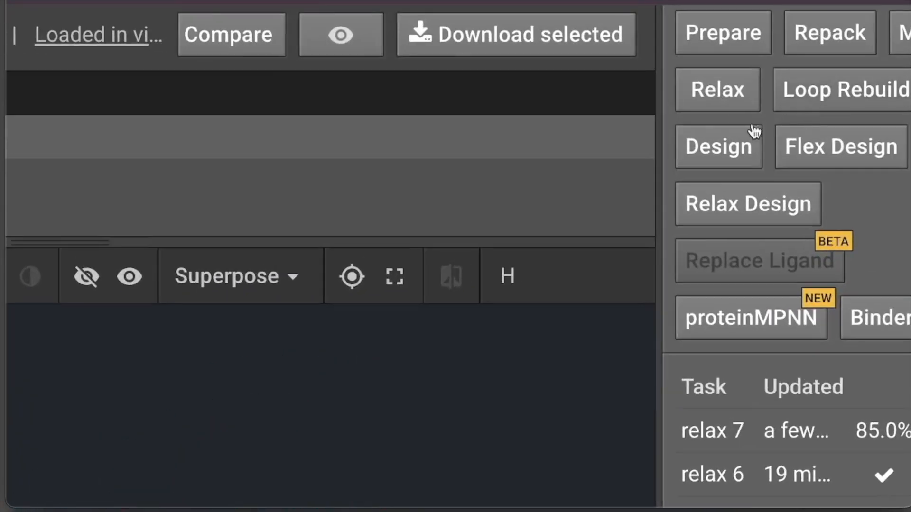
Start a relax run on the loaded folded binder structures.
left_click(717, 89)
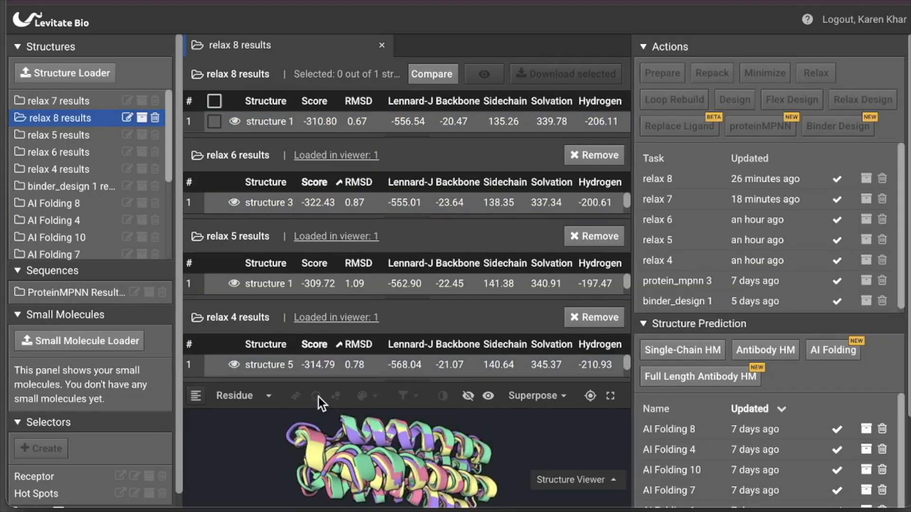
Select structure 1 of the relax 8 results and download its binder sequence as FASTA.
left_click(320, 122)
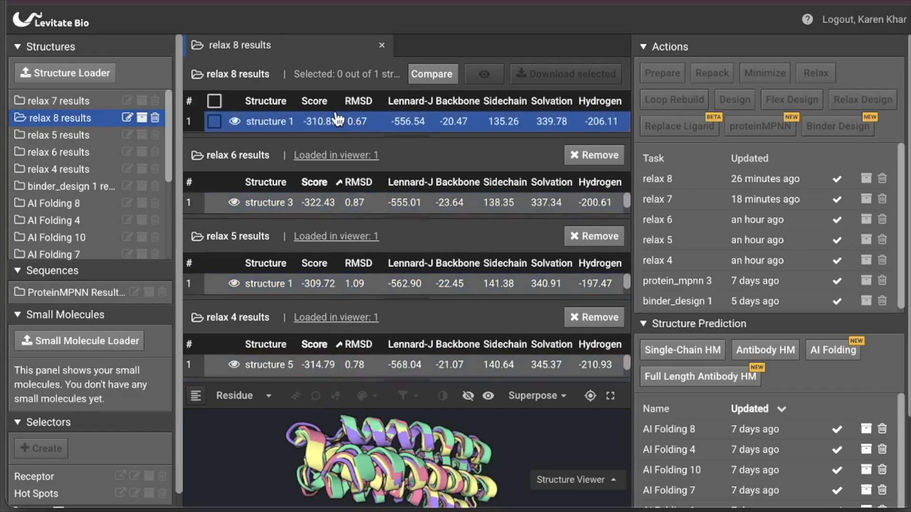
left_click(657, 219)
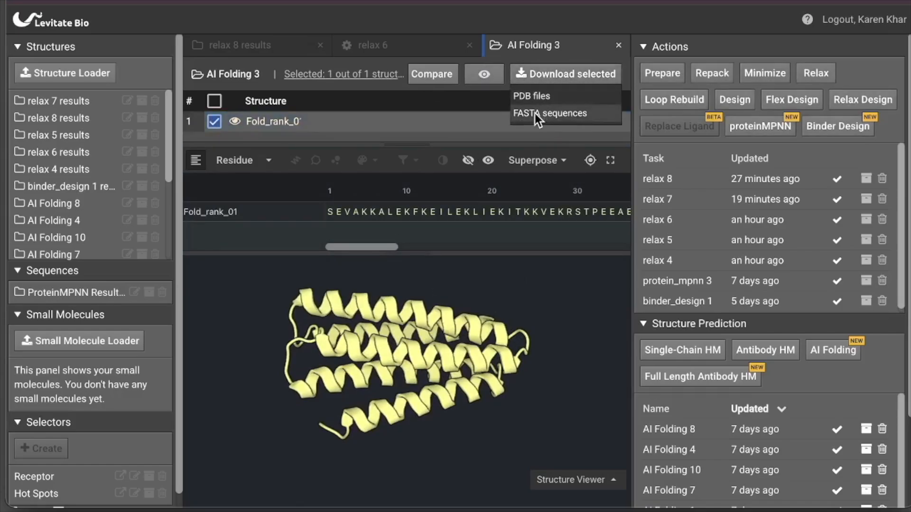
left_click(549, 112)
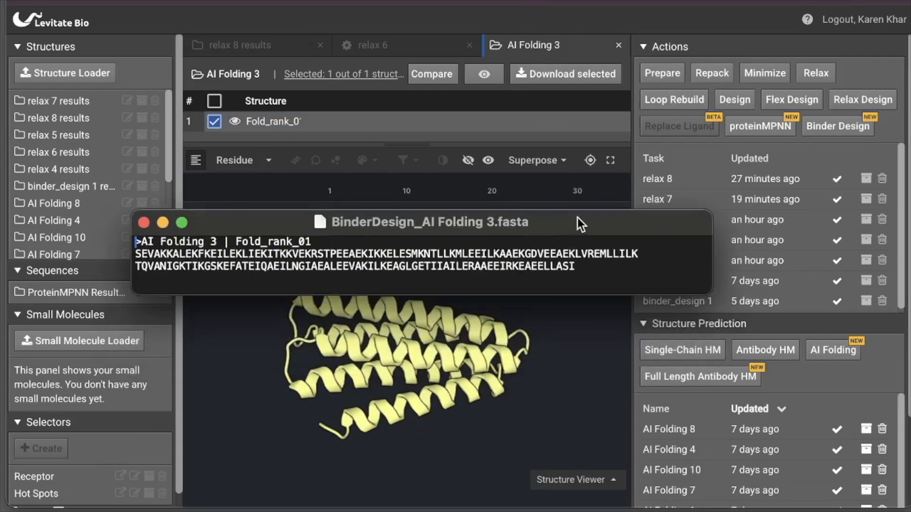